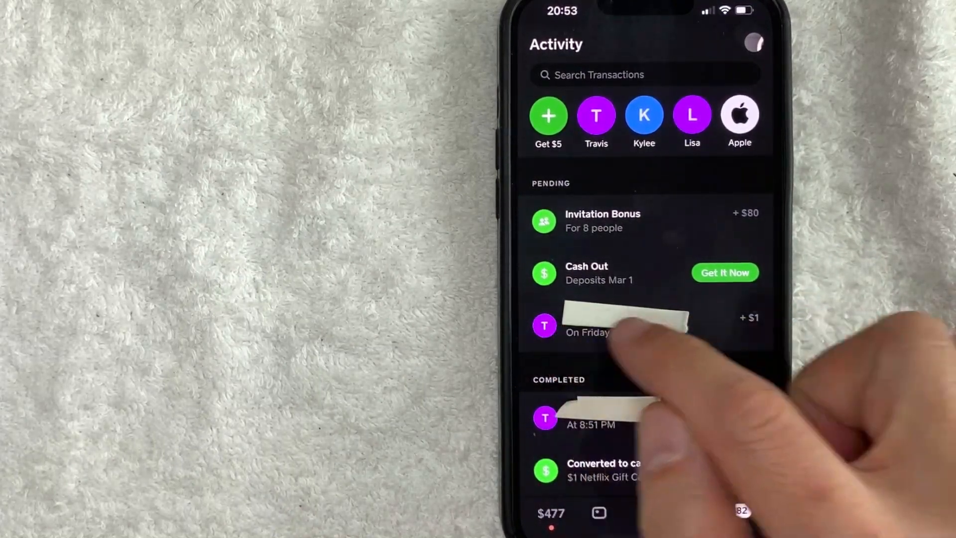
Step: Open the pending +$1 request from the Activity list to view its details
{"action": "left_click", "coordinate": [622, 325]}
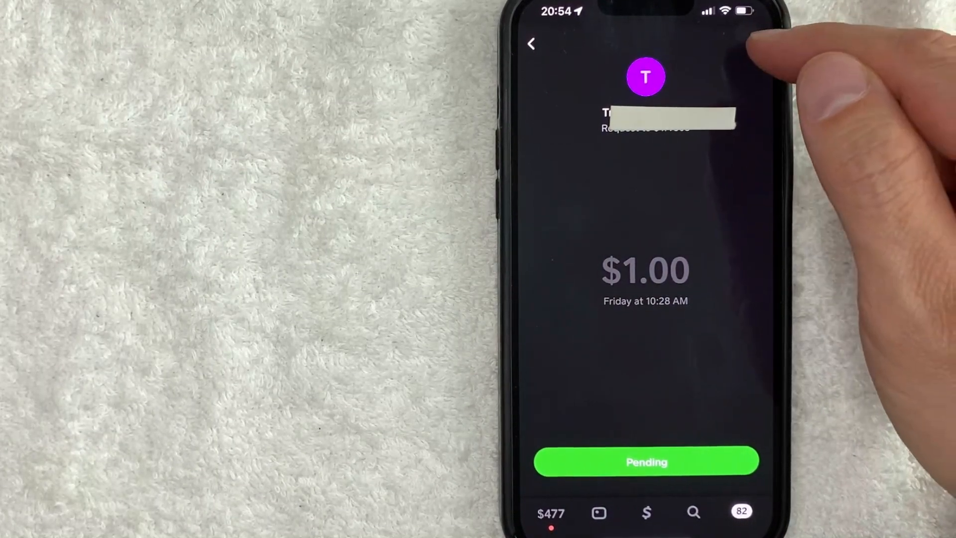
Step: Choose Cancel Request from the $1 request's options menu to bring up confirmation
{"action": "left_click", "coordinate": [646, 461]}
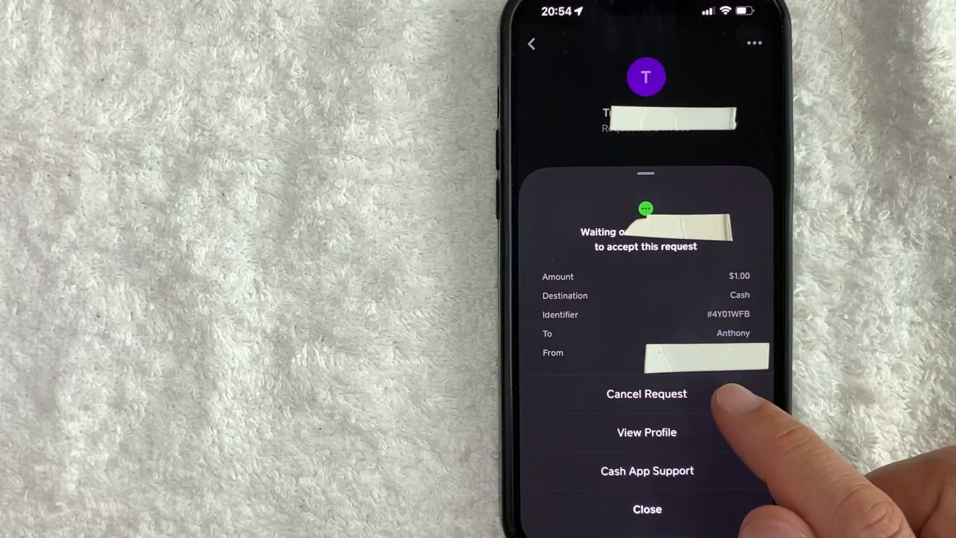
{"action": "left_click", "coordinate": [646, 393]}
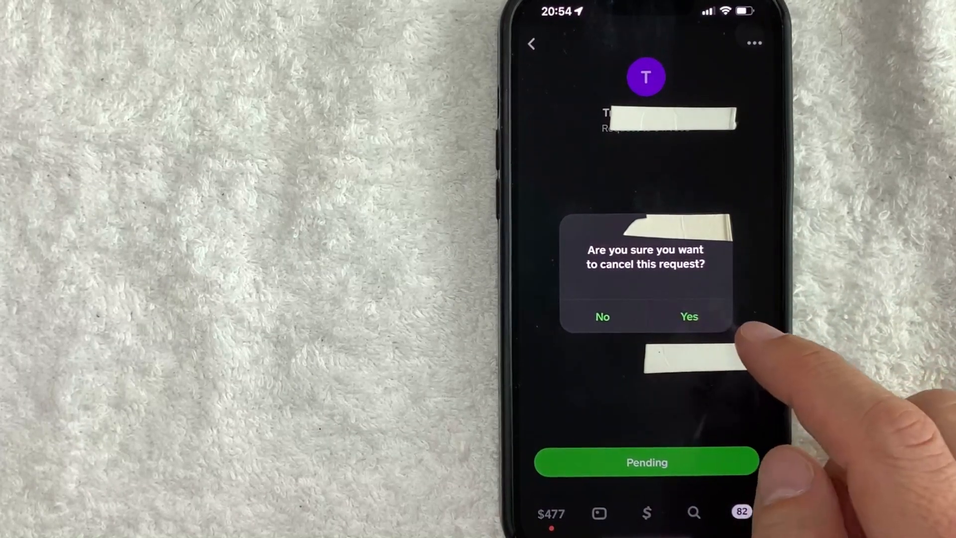
Step: Confirm Yes to cancel the $1 request, moving it to Canceled
{"action": "left_click", "coordinate": [689, 317]}
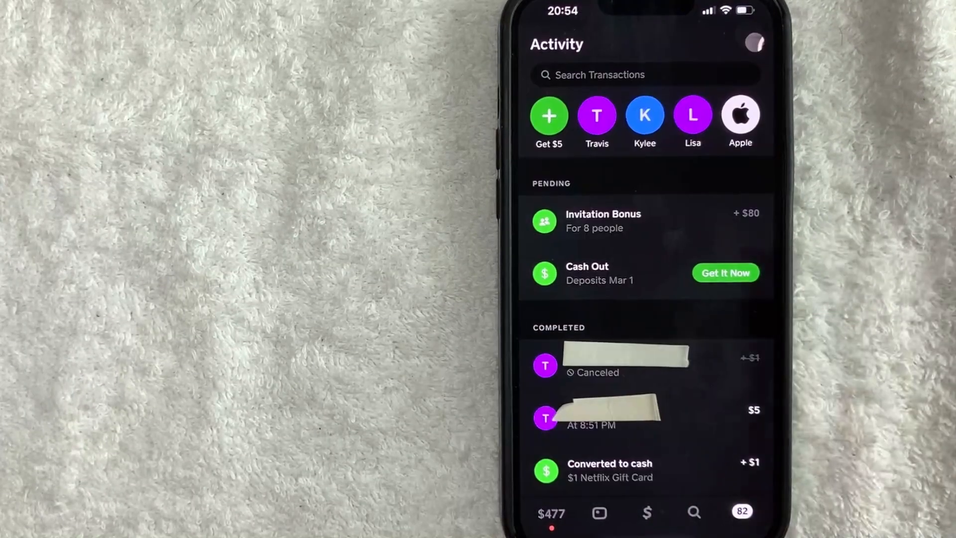